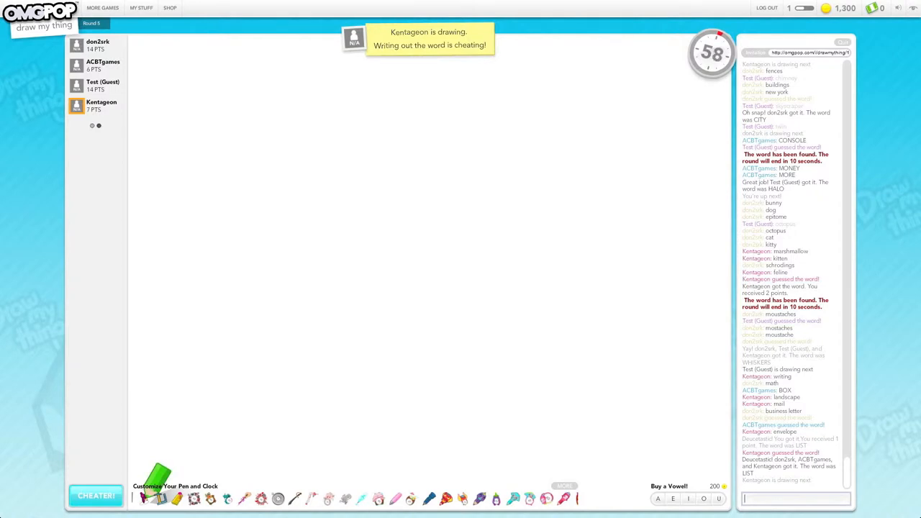
mouse_move(428, 170)
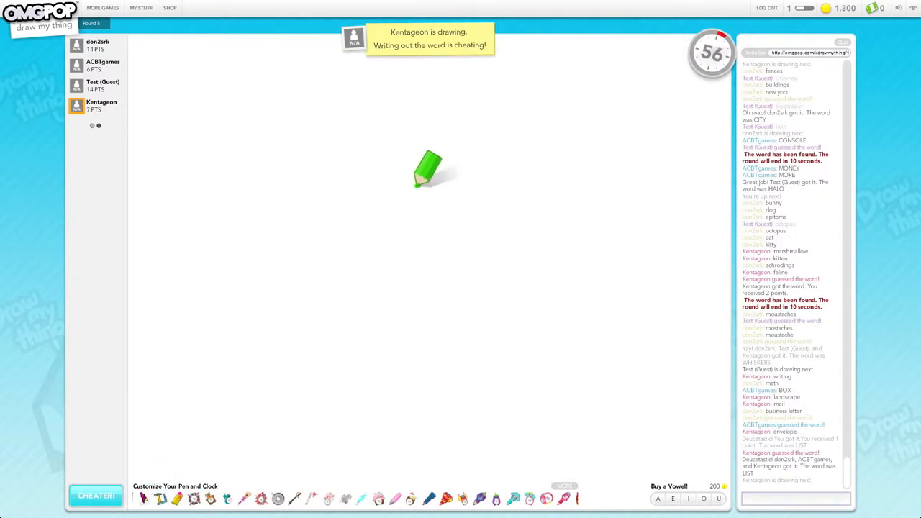
Draw on the canvas and let the round end, showing the Test (Guest) Wins popup
left_click_drag(428, 169, 641, 320)
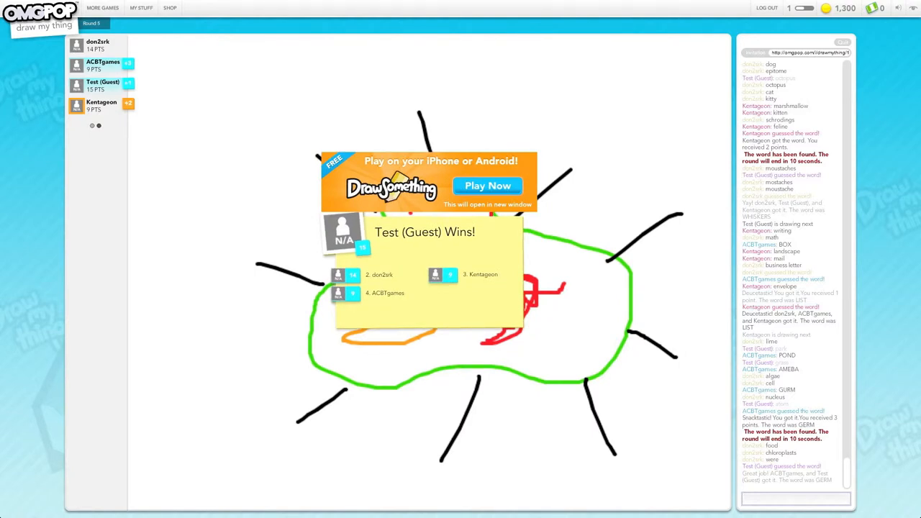
left_click(795, 498)
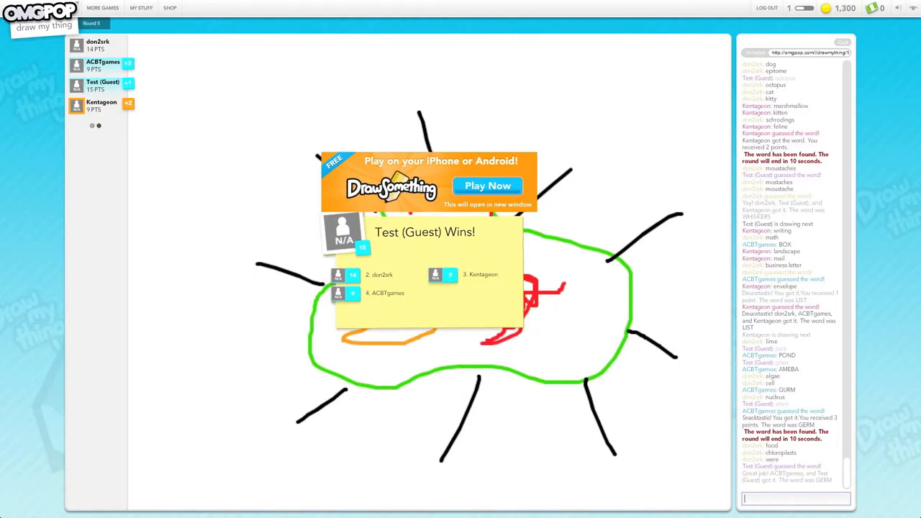